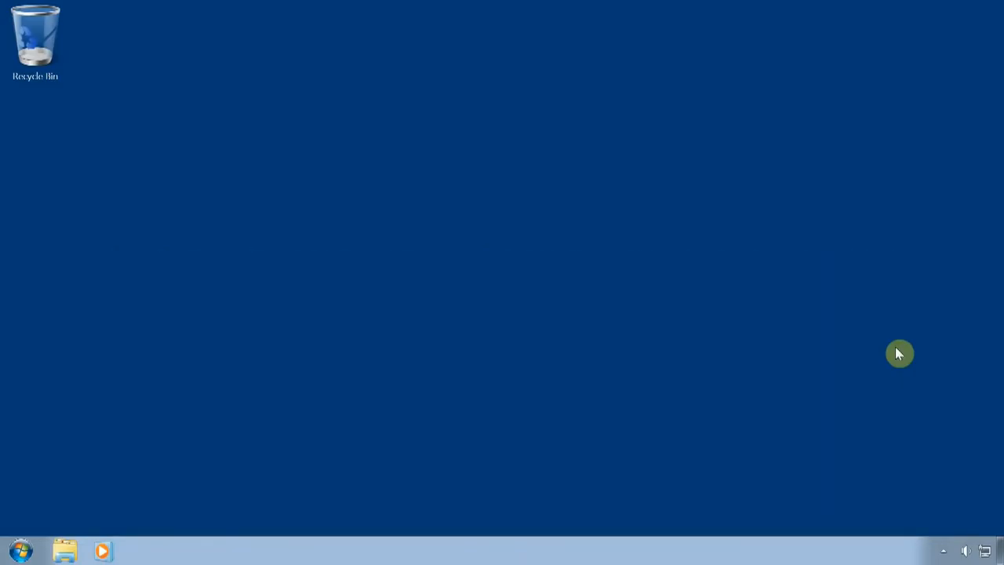
pyautogui.moveTo(222, 478)
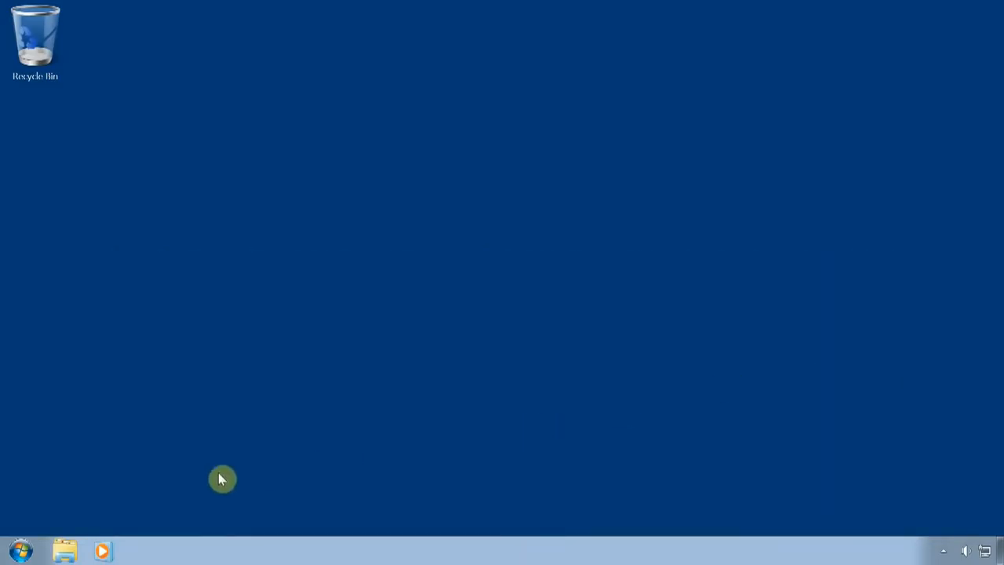
# - From the Start menu's All Programs list, expand Accessories > System Tools to reach System Restore
pyautogui.click(21, 549)
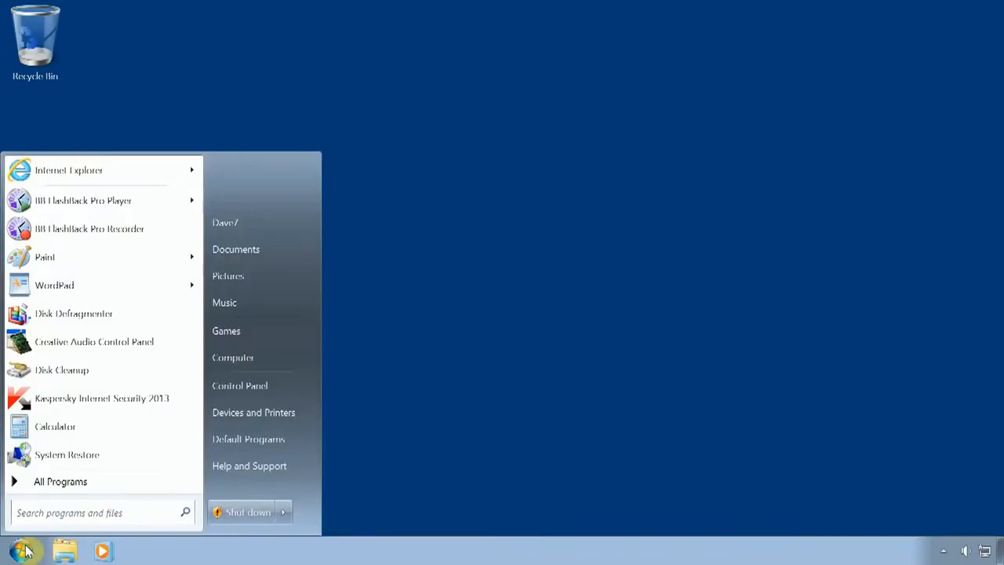
pyautogui.moveTo(122, 480)
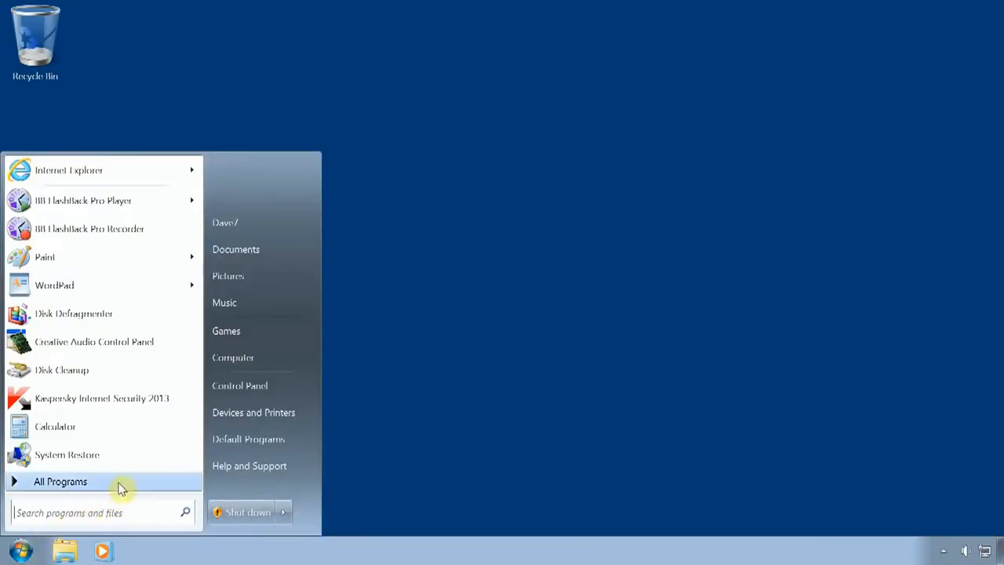
pyautogui.click(60, 480)
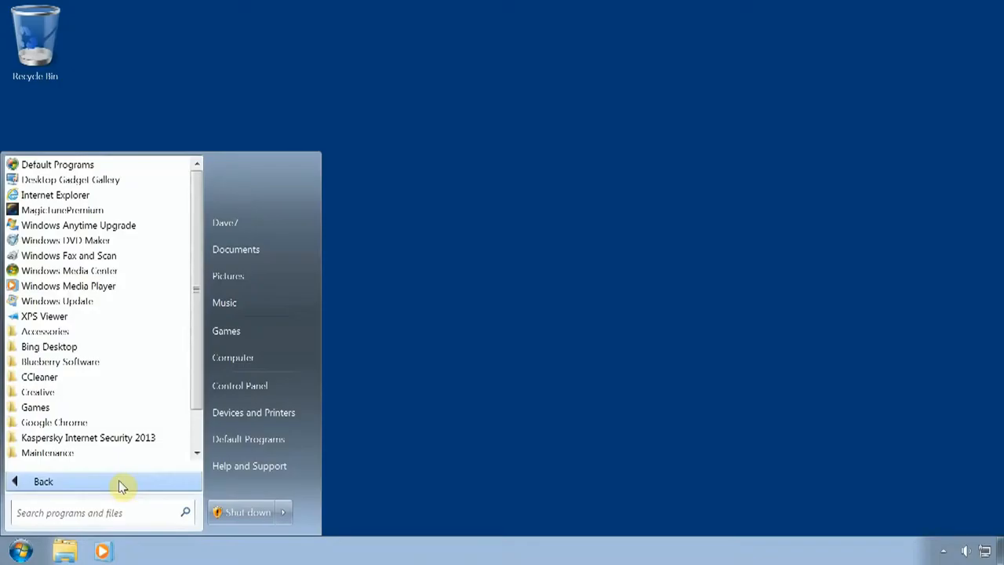
pyautogui.moveTo(131, 331)
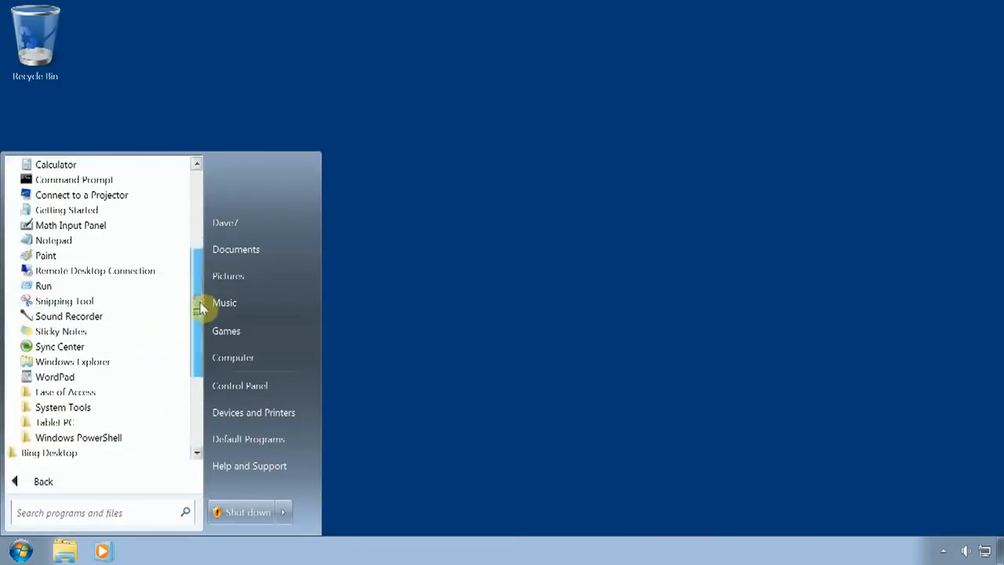
pyautogui.scroll(-3)
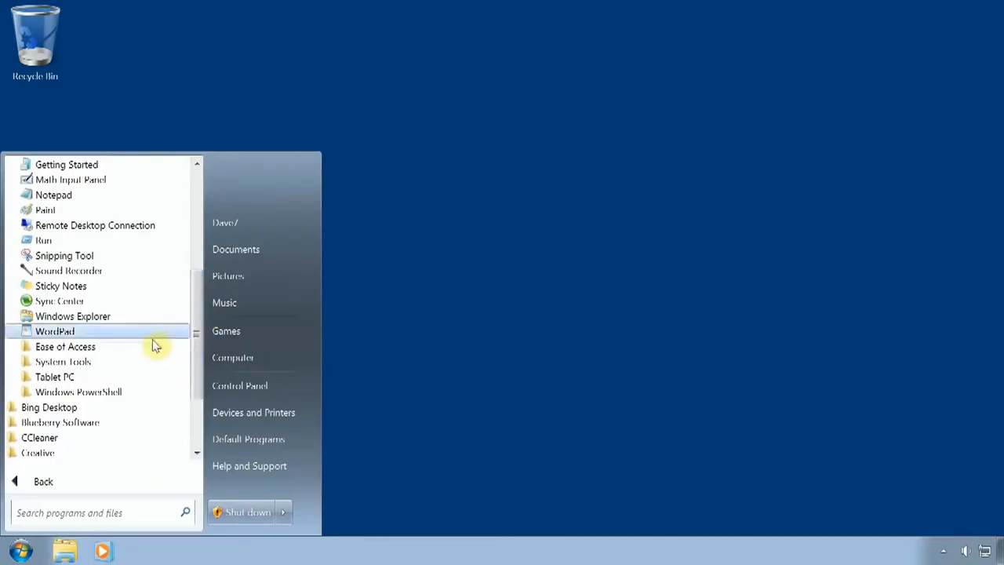
pyautogui.click(62, 361)
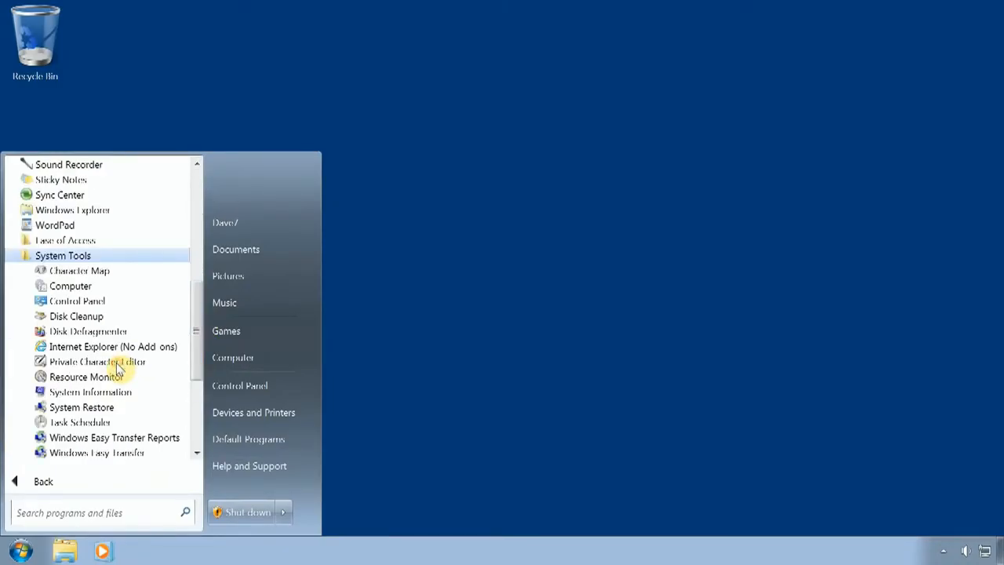
pyautogui.moveTo(116, 406)
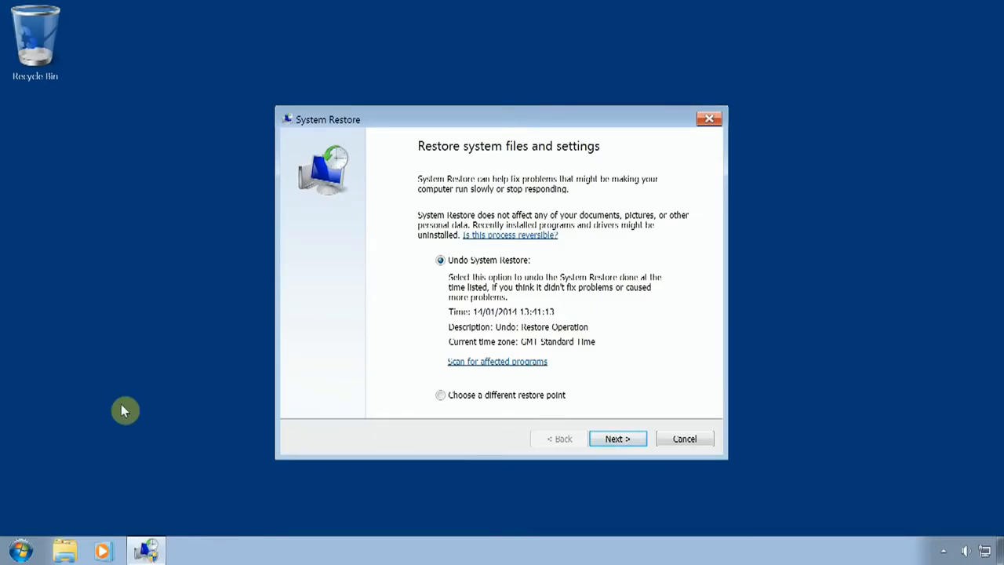
pyautogui.moveTo(441, 433)
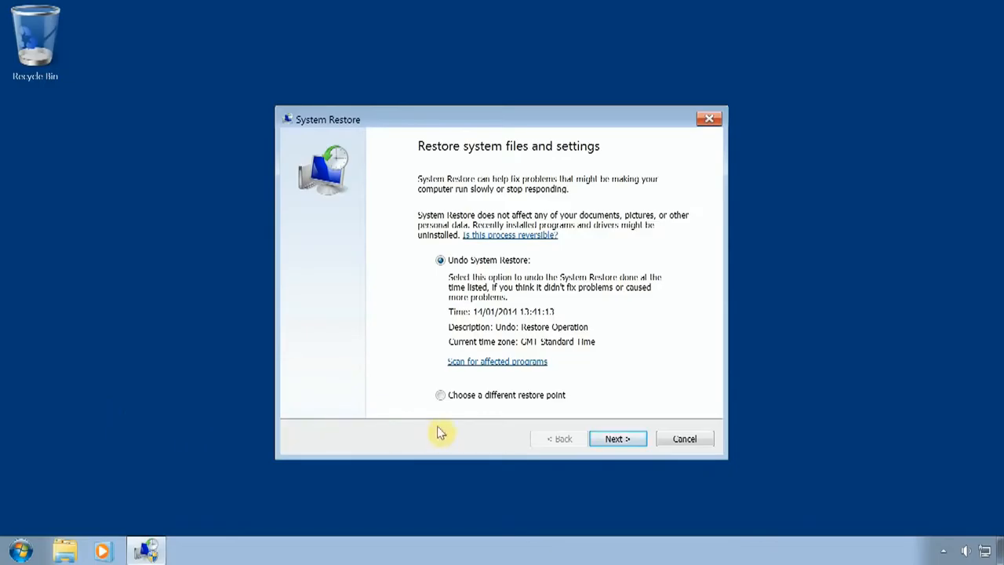
# - Select 'Choose a different restore point' and continue to the list of restore points
pyautogui.click(439, 395)
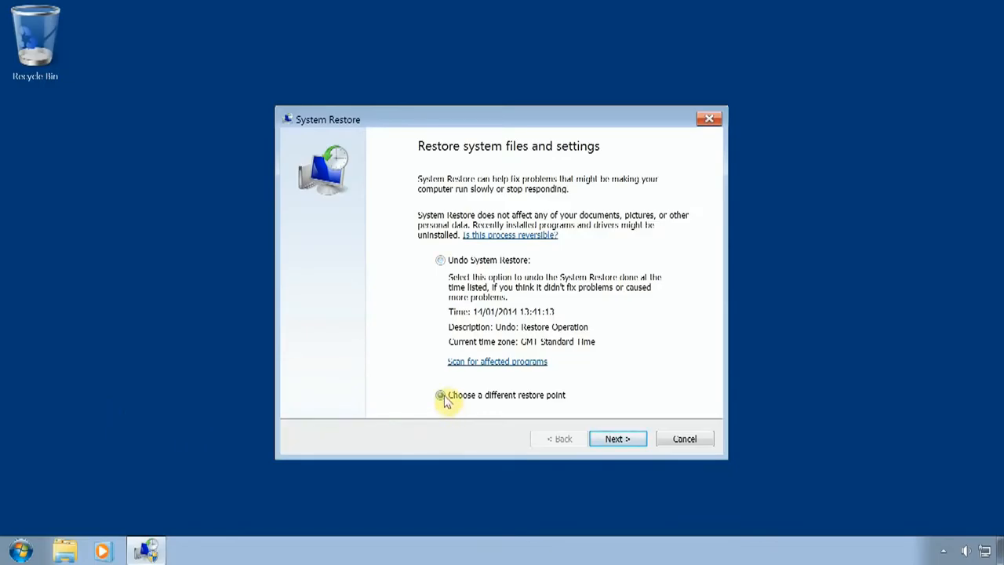
pyautogui.click(440, 395)
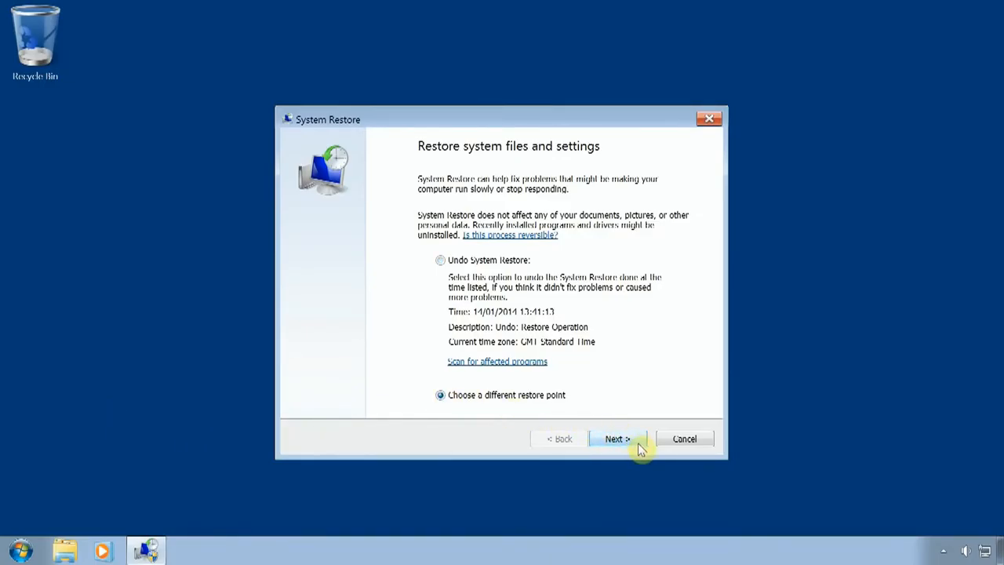
pyautogui.click(616, 439)
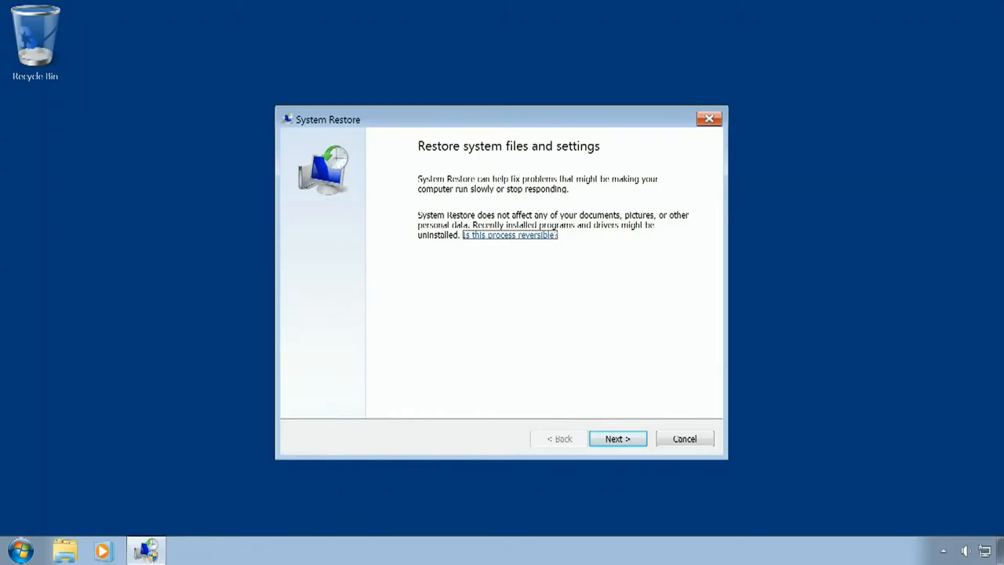
pyautogui.click(618, 439)
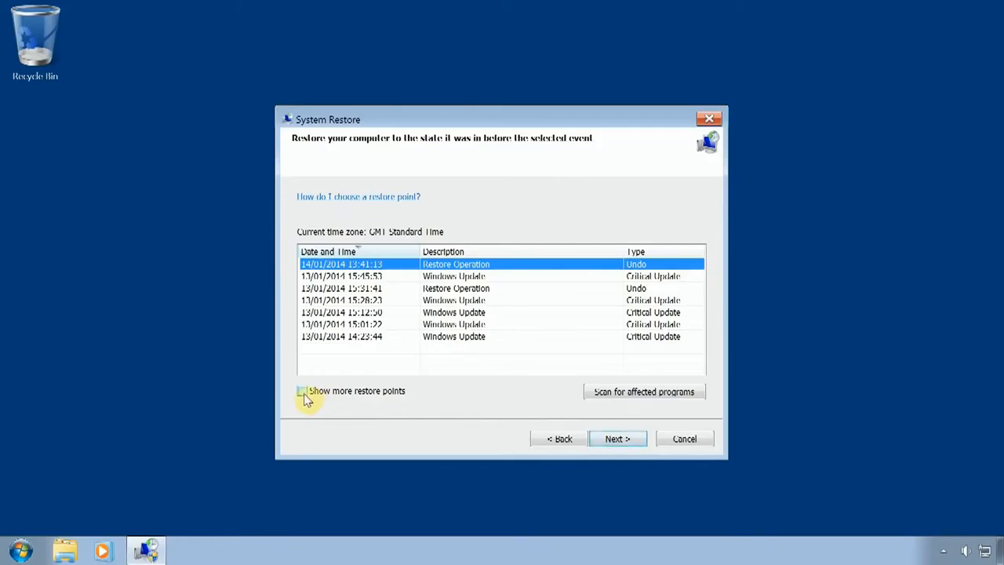
# - Show more restore points, select the 13/01/2014 15:45:53 Windows Update point and review its affected-programs scan
pyautogui.click(301, 391)
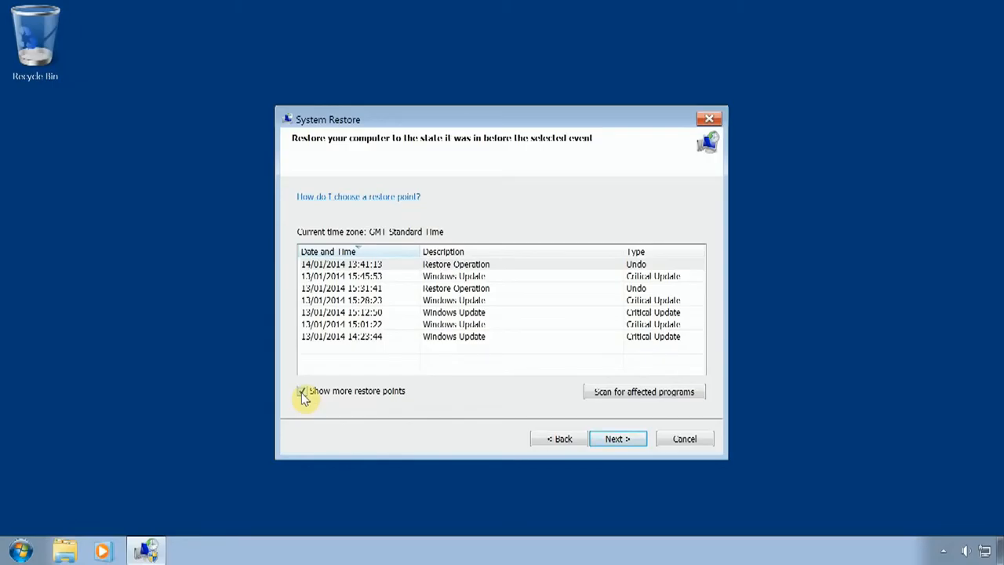
pyautogui.click(301, 390)
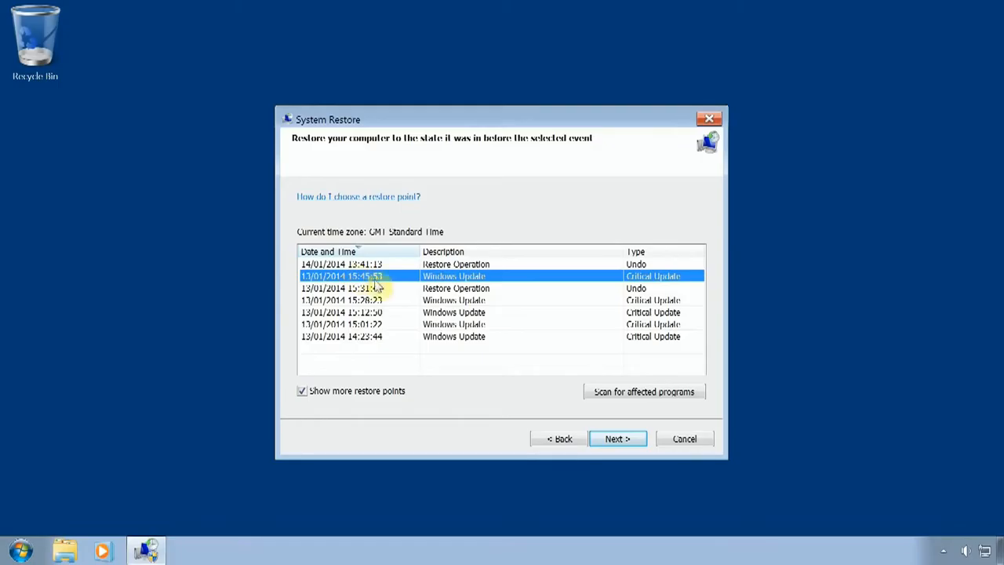
pyautogui.moveTo(702, 395)
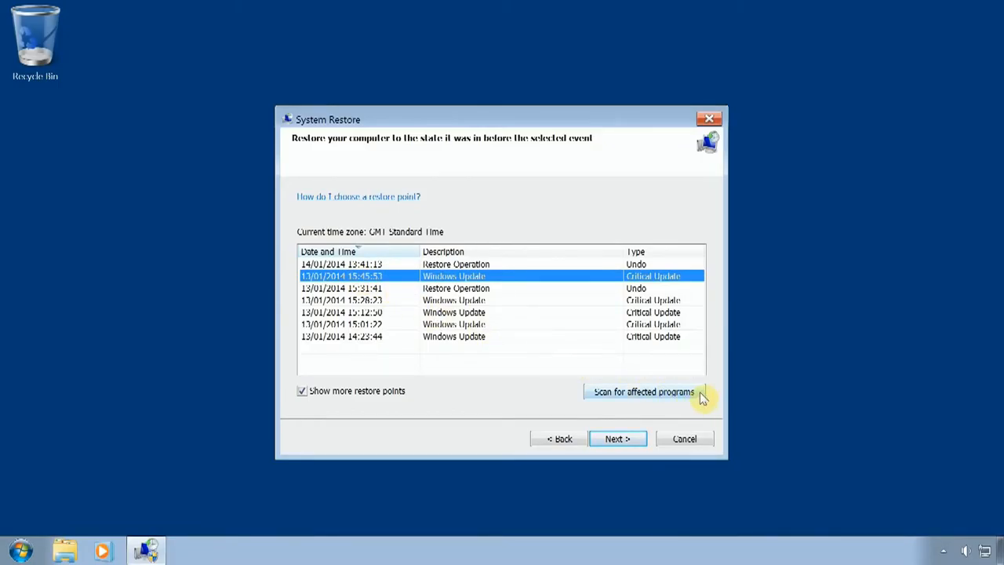
pyautogui.click(643, 392)
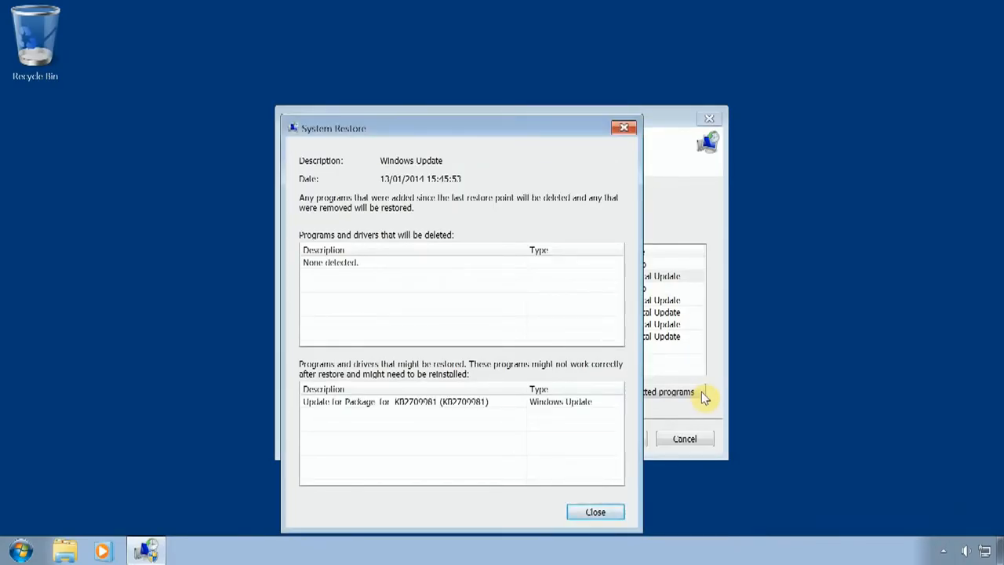
pyautogui.moveTo(630, 182)
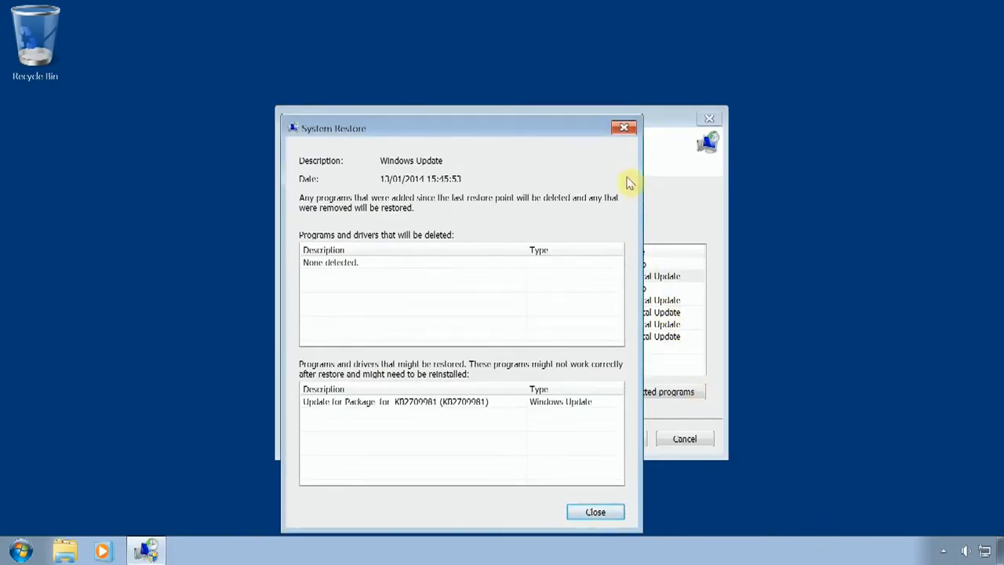
pyautogui.click(596, 512)
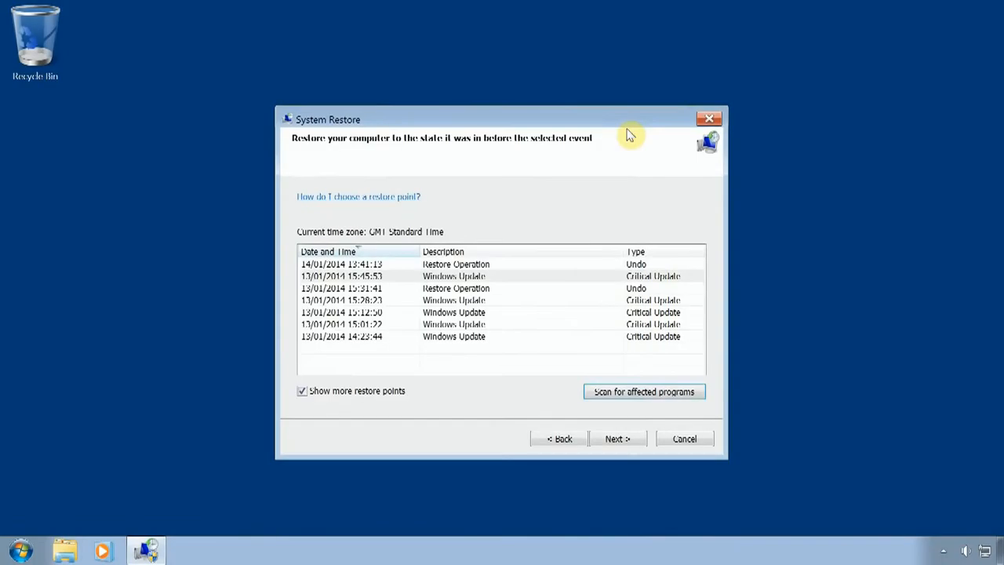
pyautogui.moveTo(609, 342)
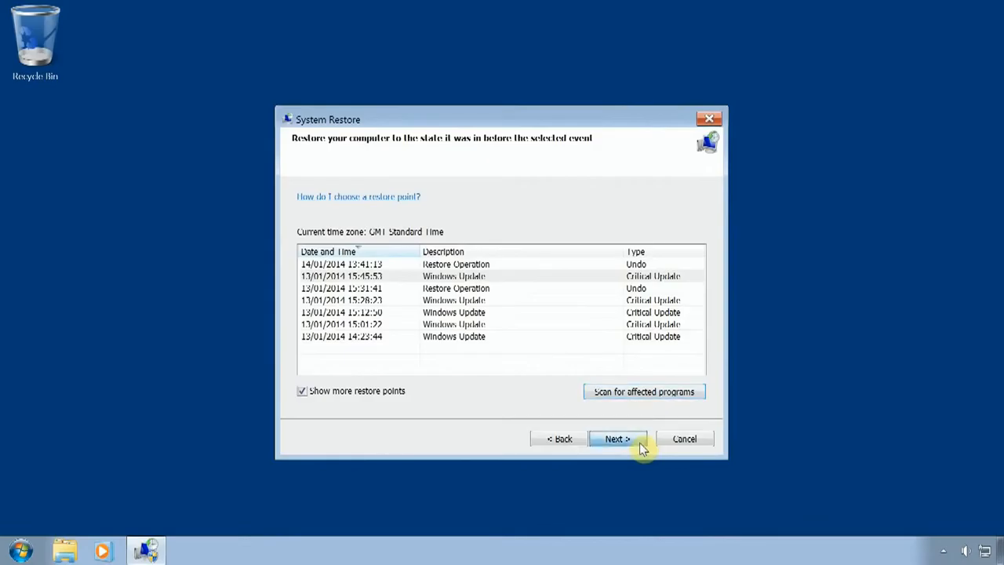
# - Confirm the 13/01/2014 15:45:53 point with Finish, raising the uninterruptible-restore warning
pyautogui.click(618, 439)
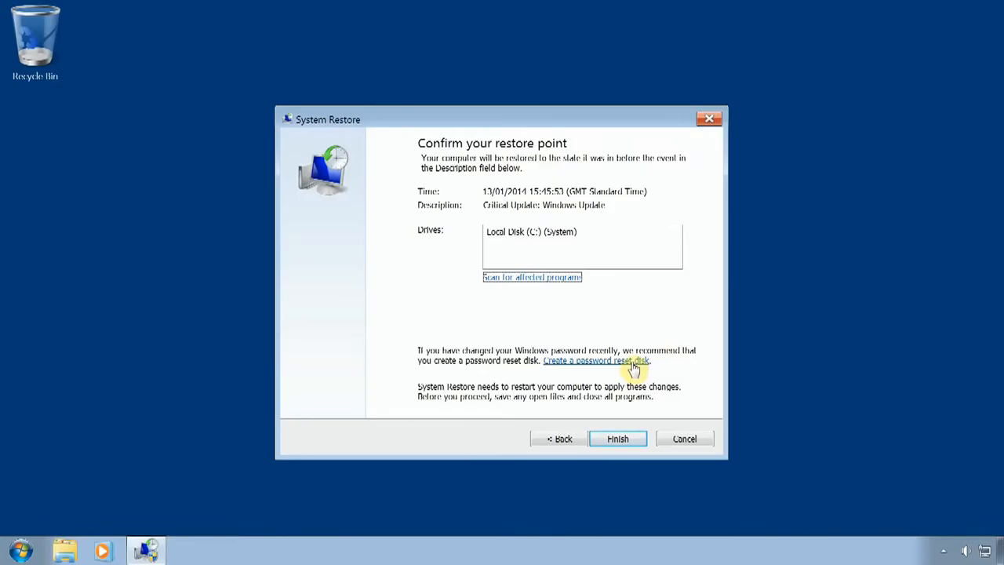
pyautogui.moveTo(697, 389)
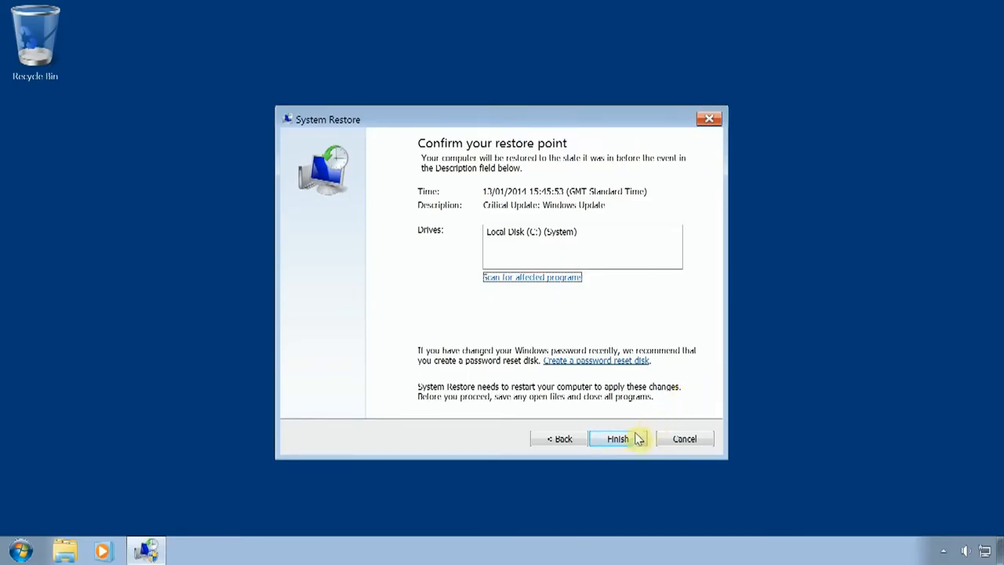
pyautogui.click(617, 439)
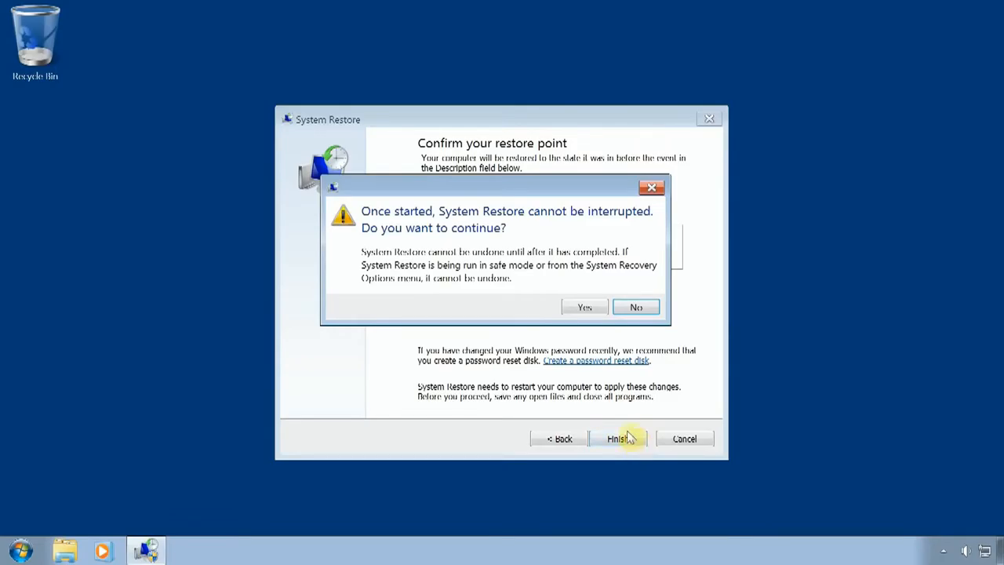
pyautogui.moveTo(479, 241)
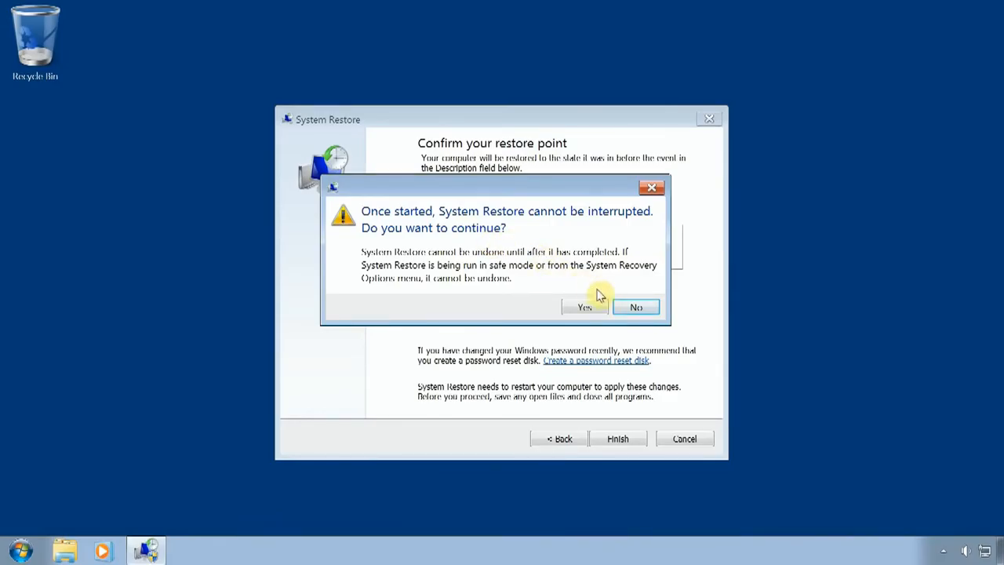
# - Answer Yes to run the restore to 13/01/2014 15:45:53 and close its success message
pyautogui.click(584, 305)
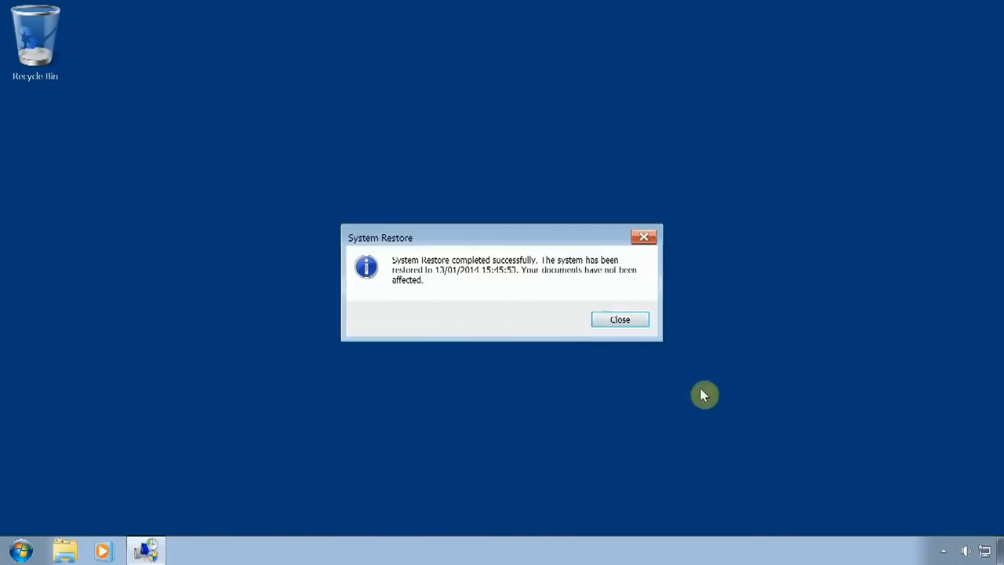
pyautogui.moveTo(696, 355)
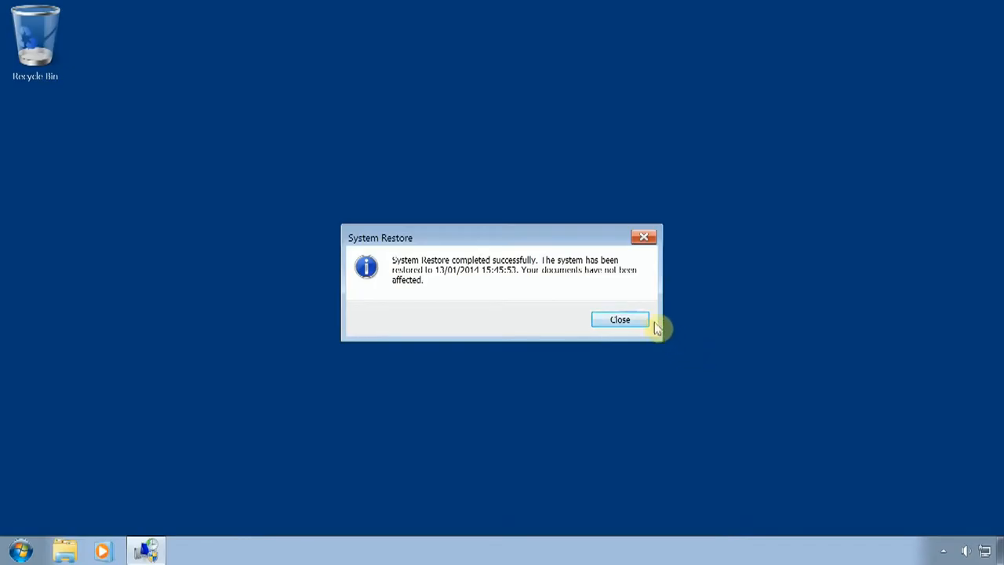
pyautogui.click(619, 320)
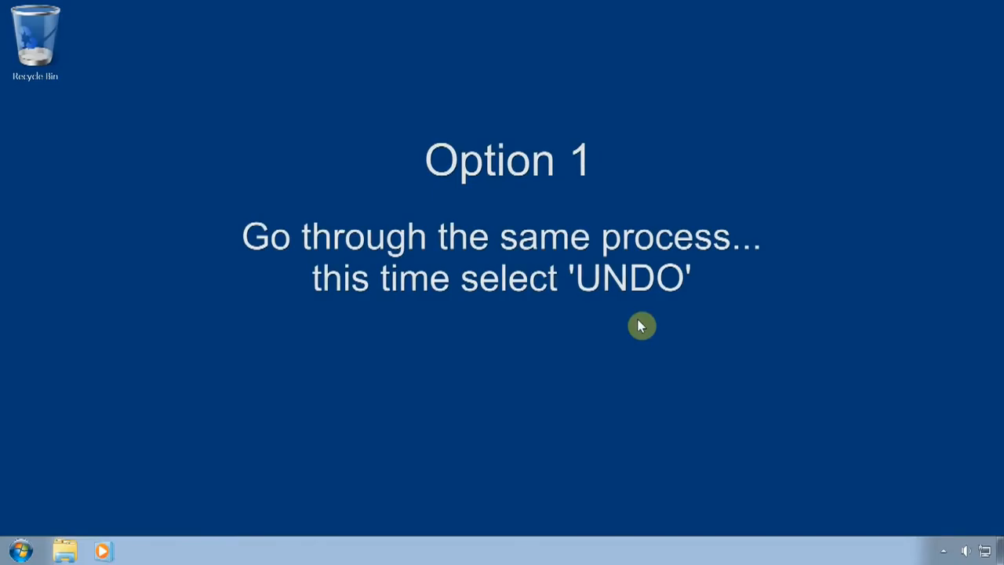
pyautogui.moveTo(556, 325)
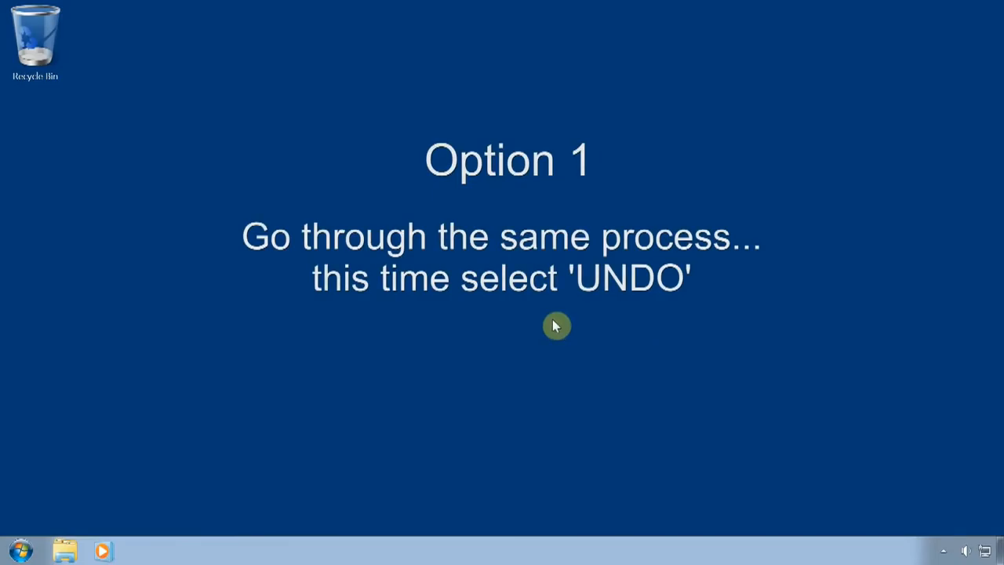
# - Relaunch System Restore from Start > All Programs > Accessories > System Tools
pyautogui.click(17, 549)
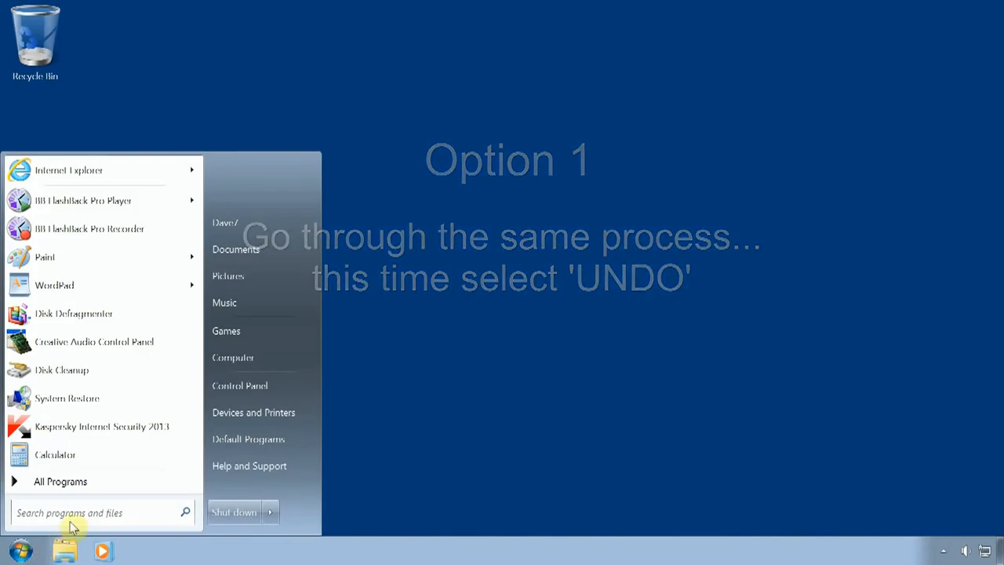
pyautogui.click(60, 480)
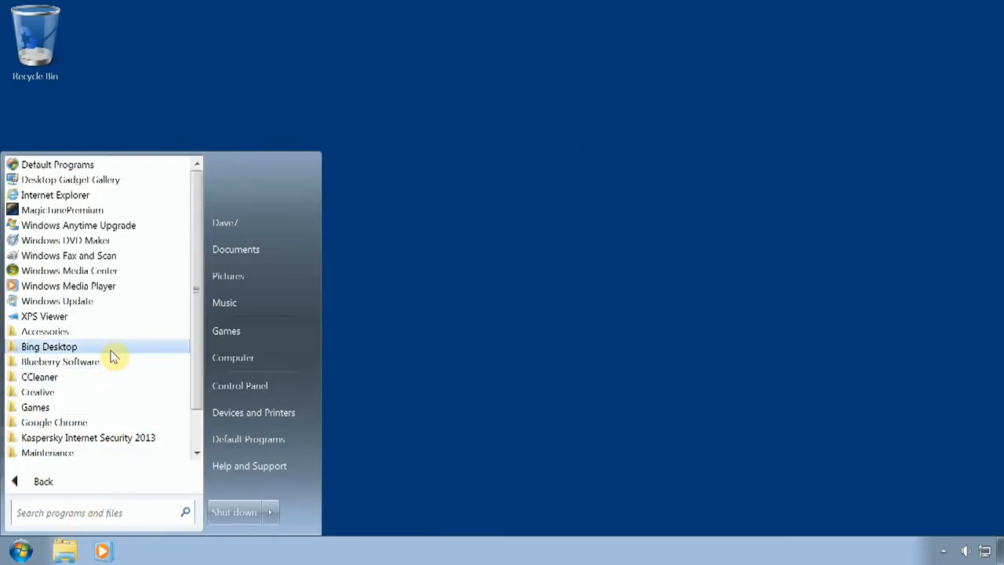
pyautogui.click(44, 331)
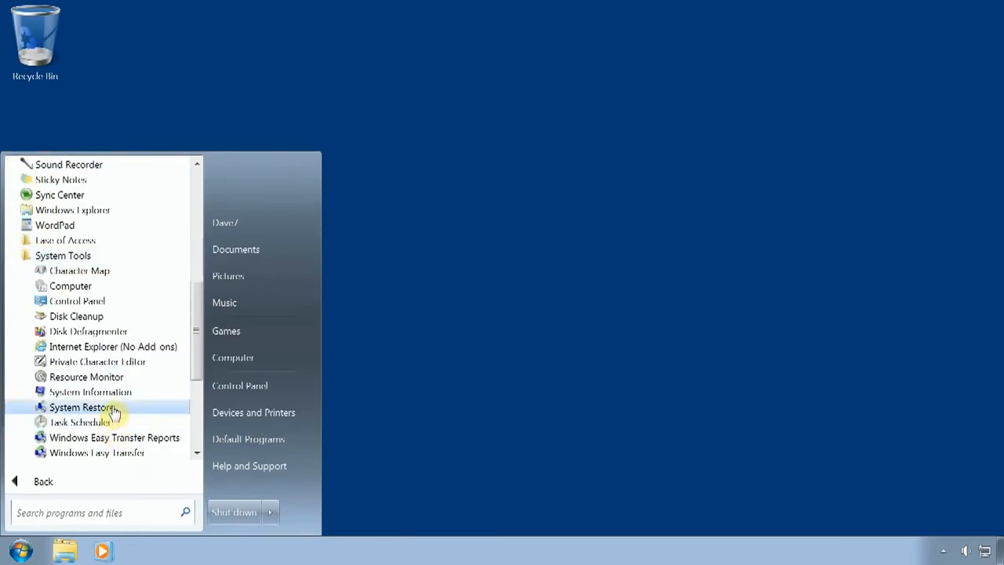
pyautogui.click(82, 407)
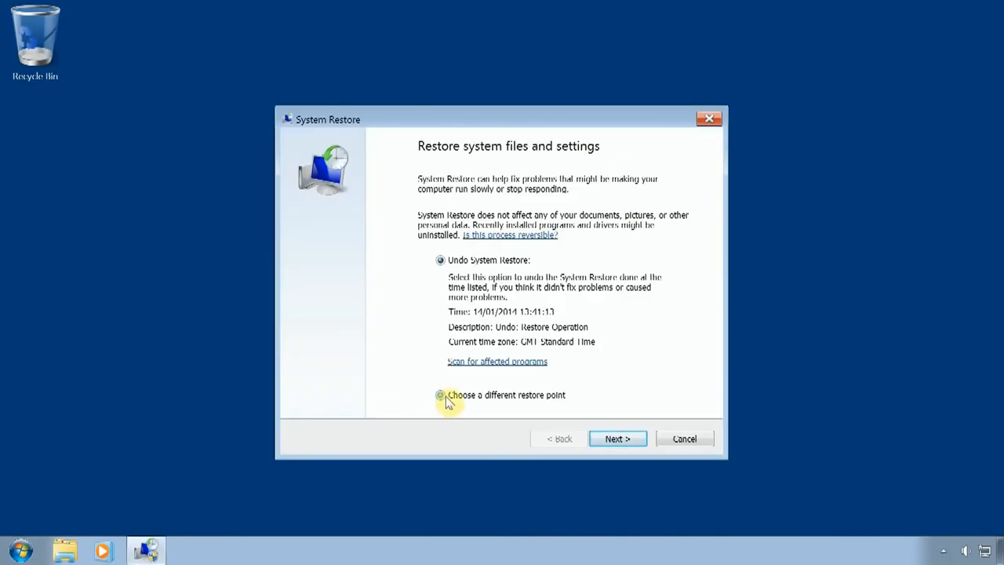
# - Choose a different restore point and confirm the 14/01/2014 13:41:13 Undo Restore Operation point with Finish
pyautogui.click(439, 396)
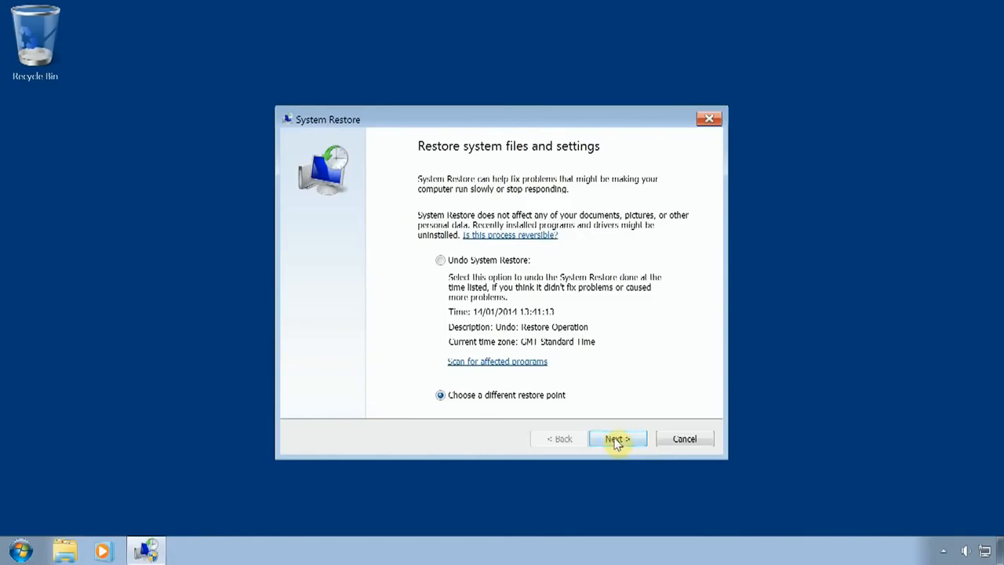
pyautogui.click(618, 439)
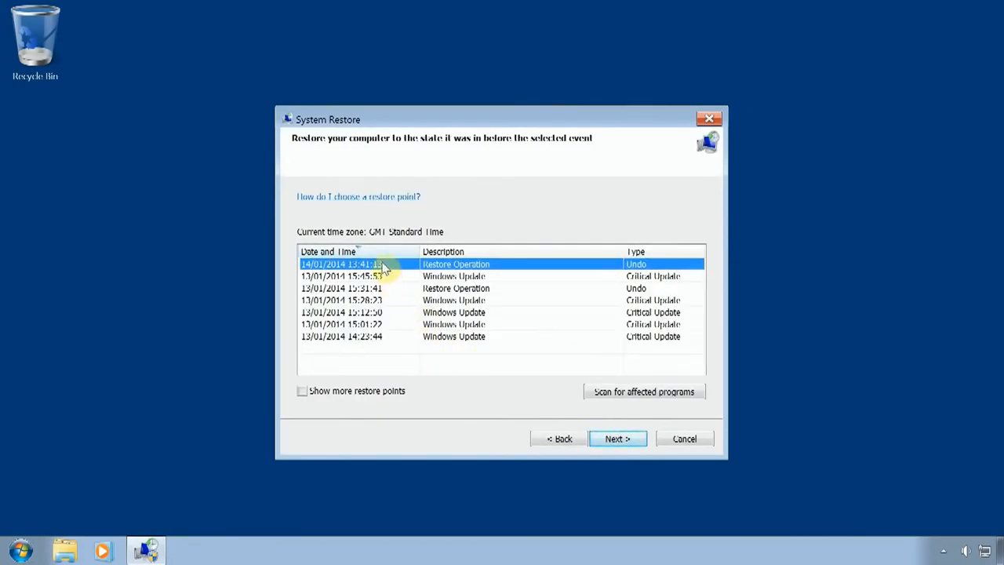
pyautogui.moveTo(618, 439)
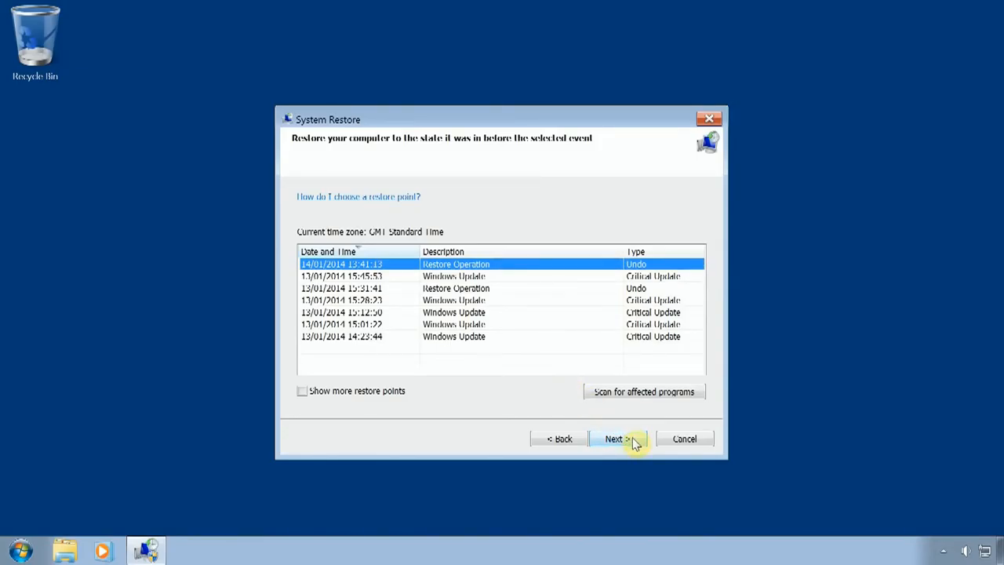
pyautogui.click(614, 439)
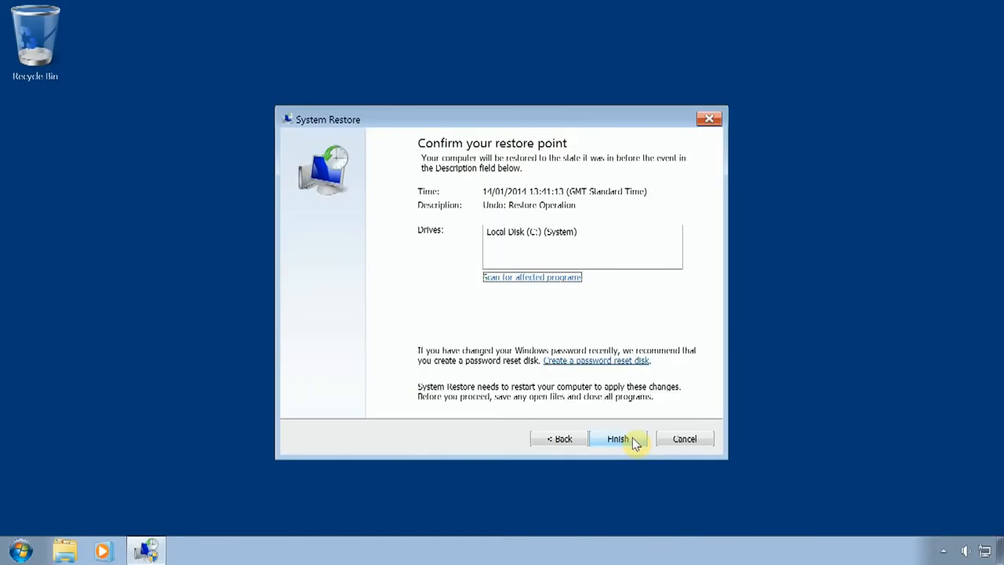
pyautogui.click(618, 439)
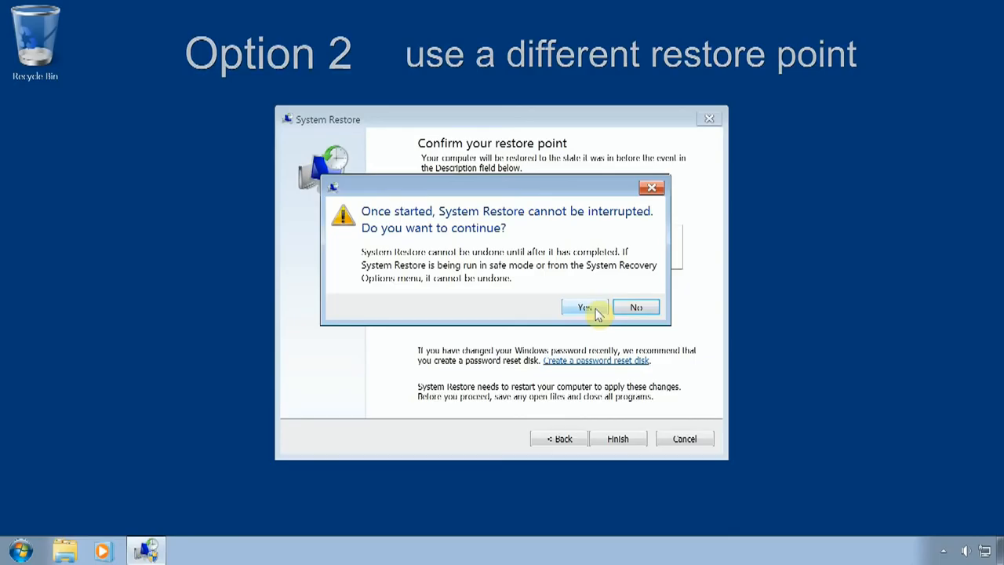
pyautogui.moveTo(635, 305)
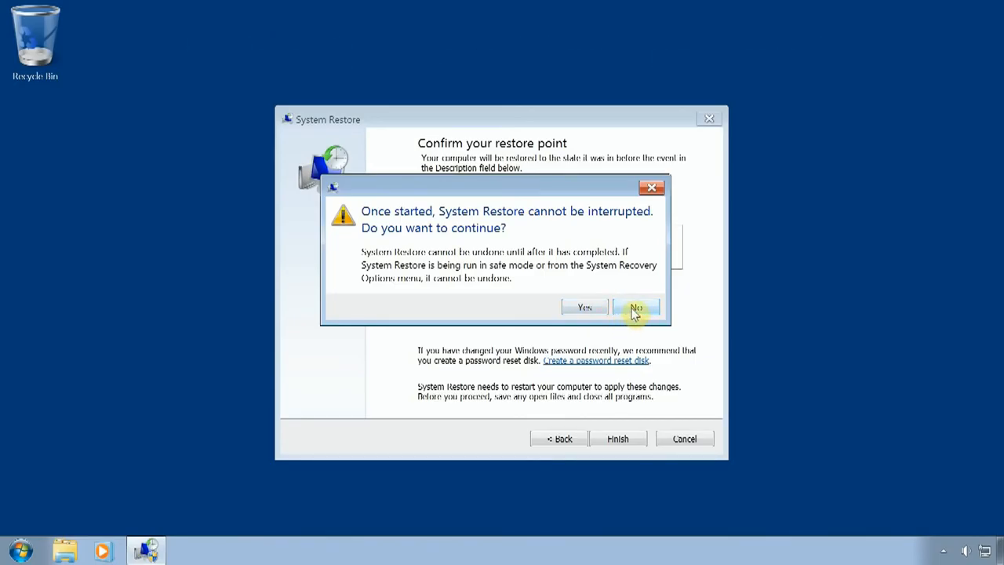
# - Decline the undo, go back and confirm the 13/01/2014 14:23:44 Windows Update point, answering Yes to start it
pyautogui.click(635, 306)
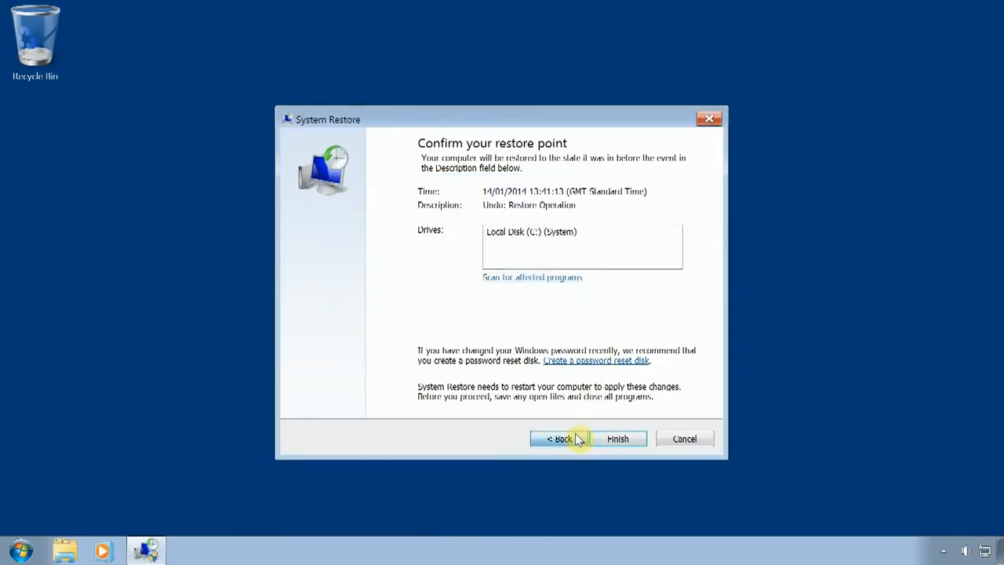
pyautogui.click(562, 439)
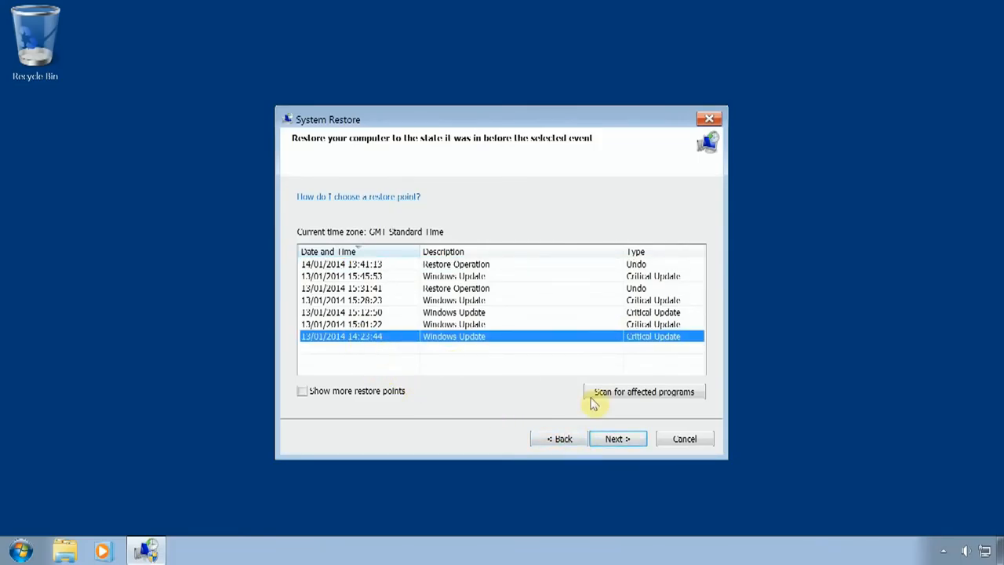
pyautogui.click(618, 439)
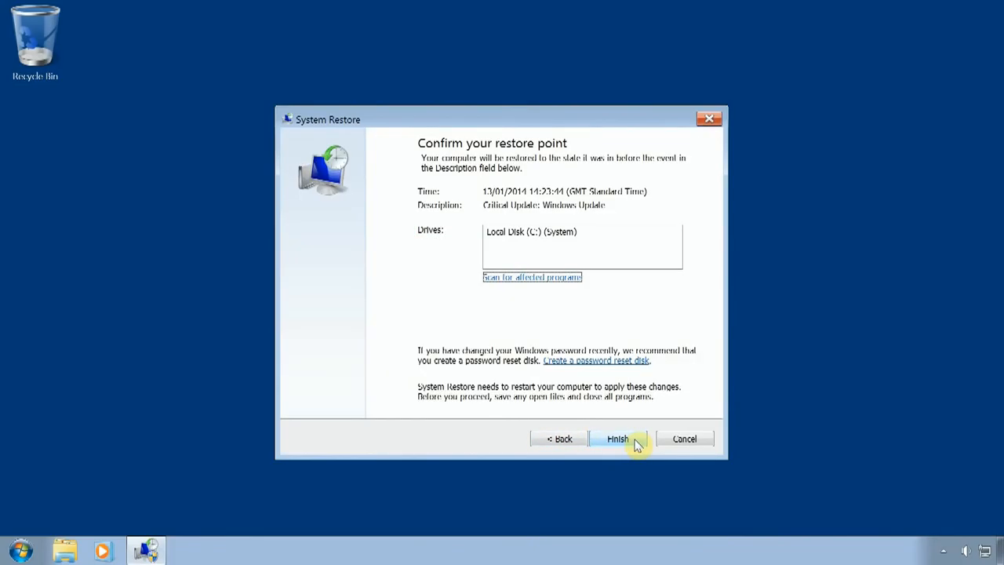
pyautogui.click(618, 439)
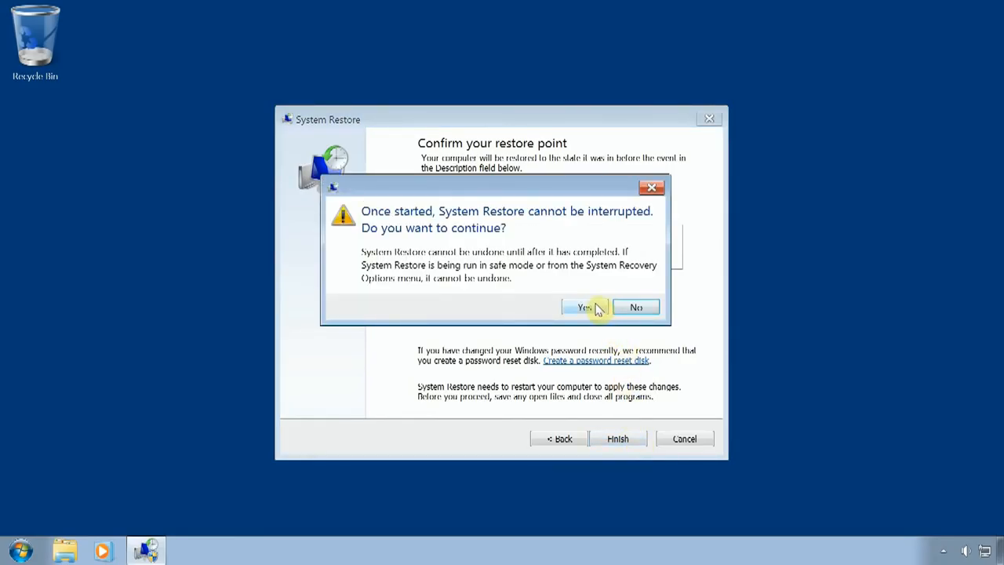
pyautogui.click(583, 306)
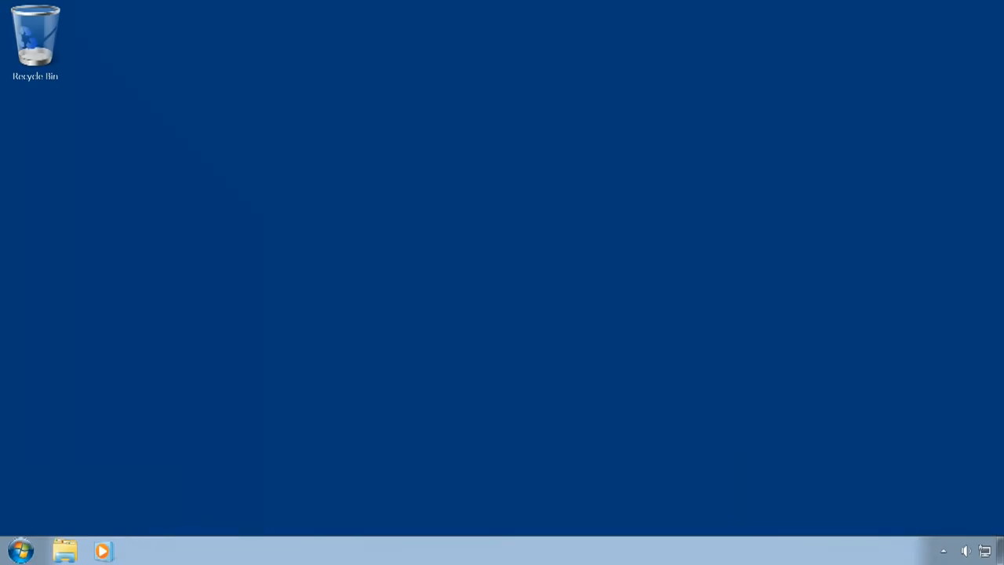